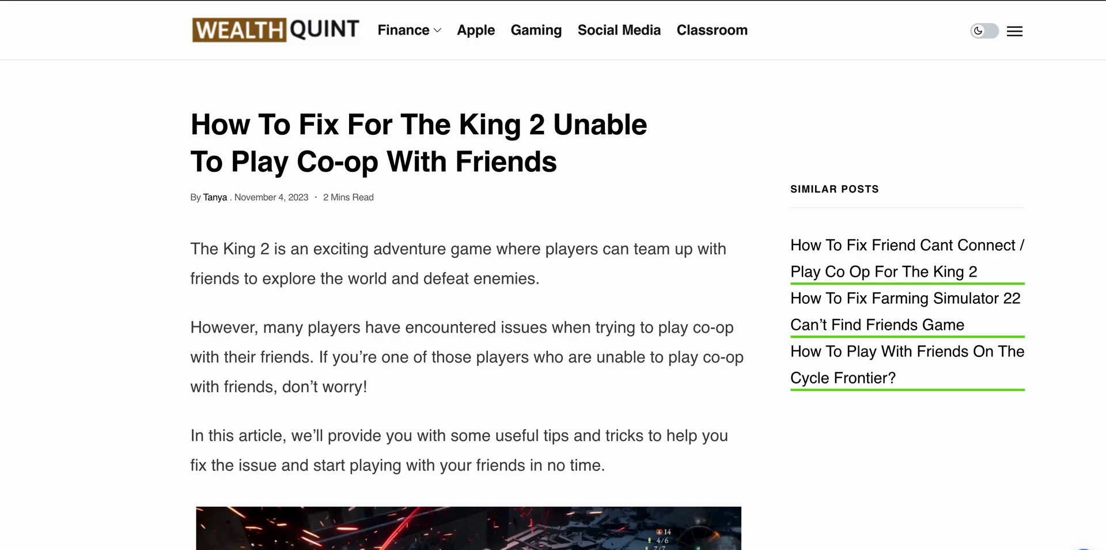
pyautogui.scroll(-3)
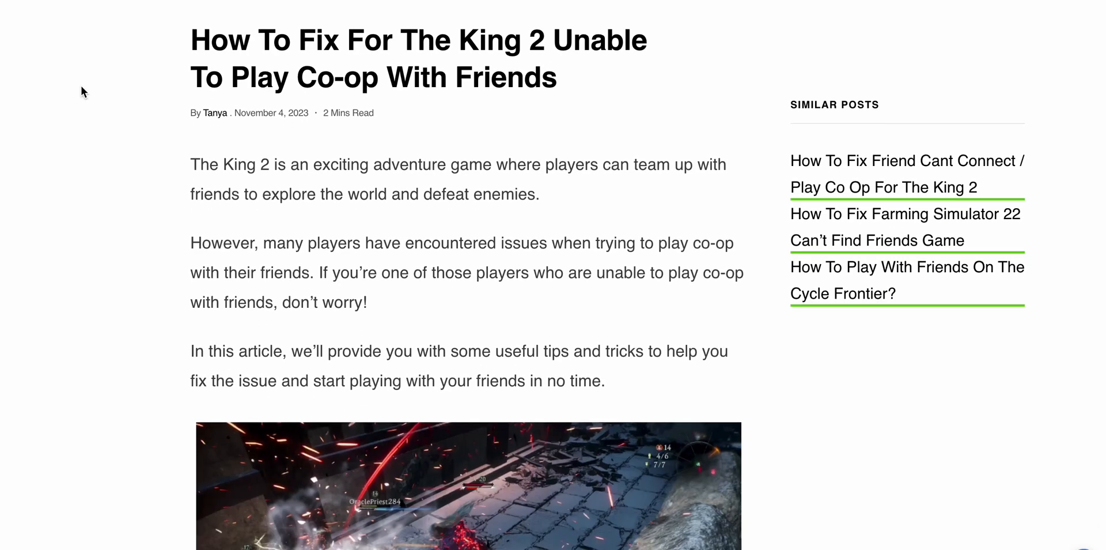
pyautogui.scroll(-3)
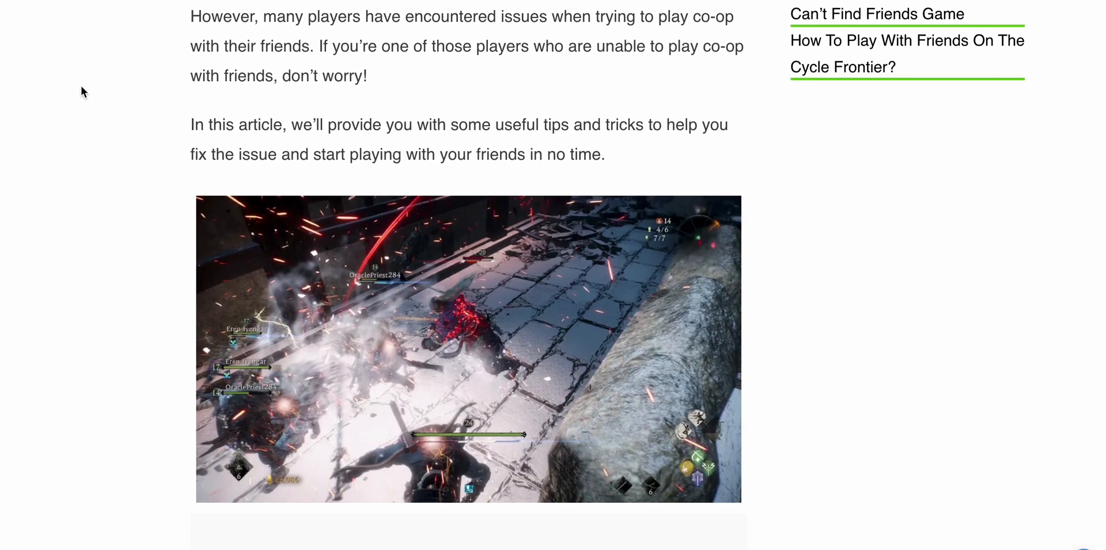
pyautogui.scroll(-3)
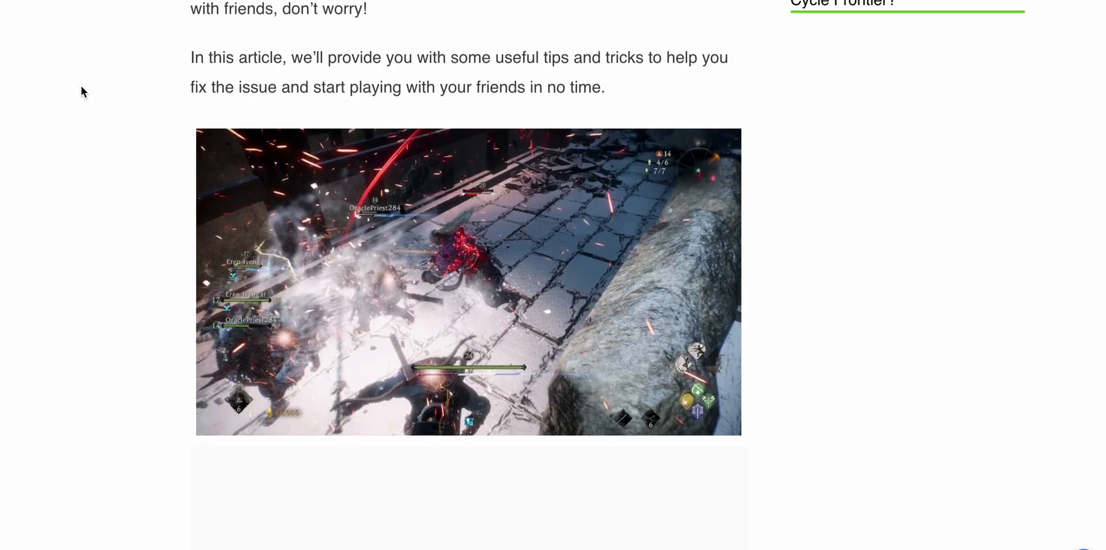
pyautogui.scroll(-3)
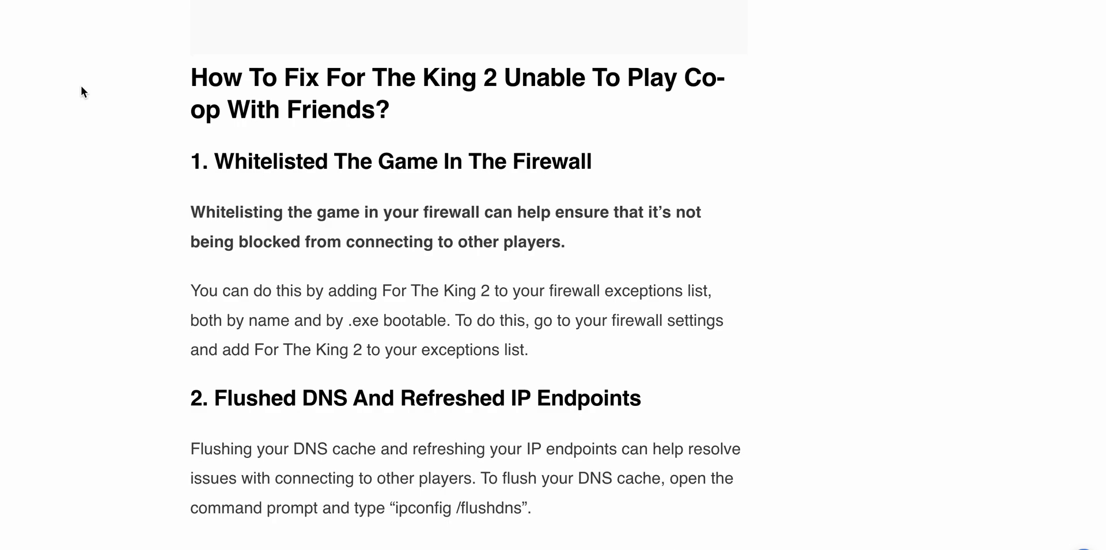
pyautogui.scroll(-3)
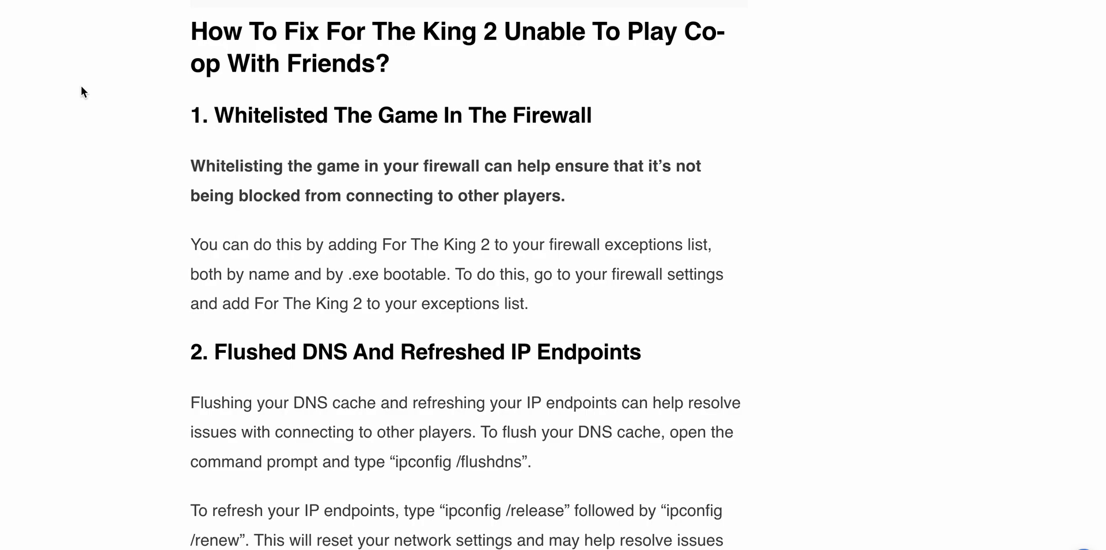
pyautogui.scroll(-3)
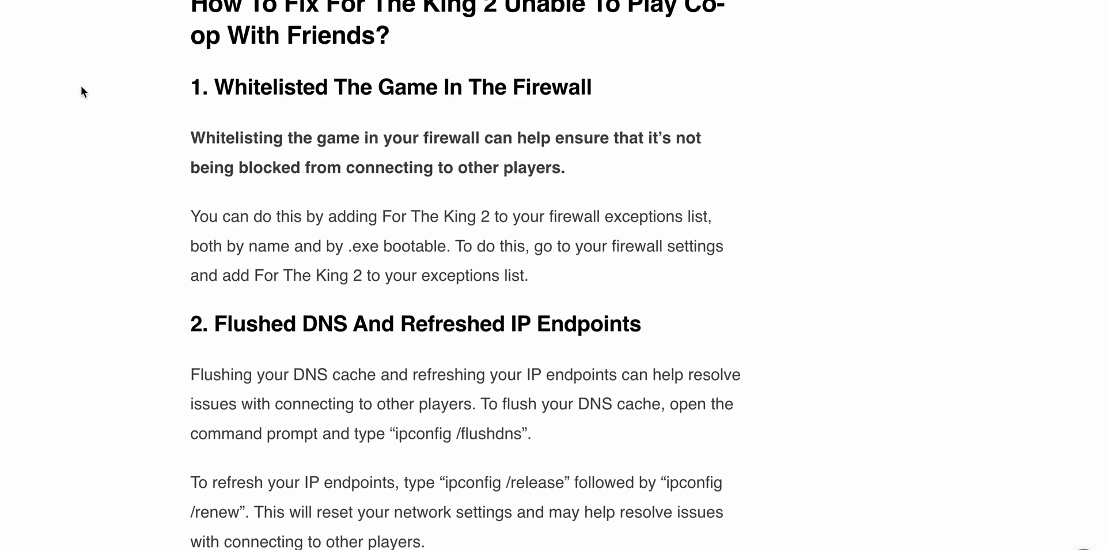
pyautogui.scroll(-3)
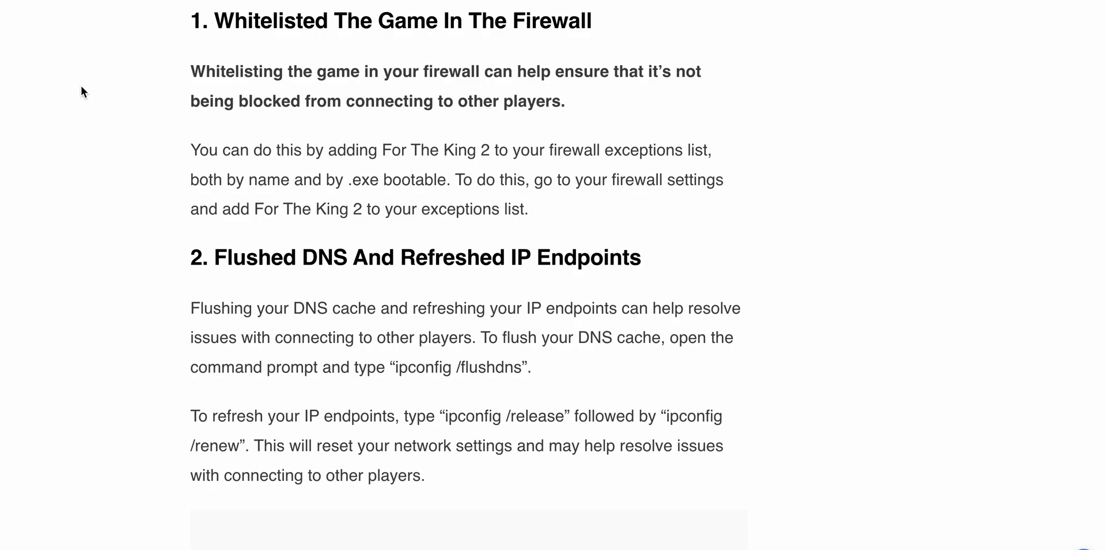
pyautogui.scroll(-3)
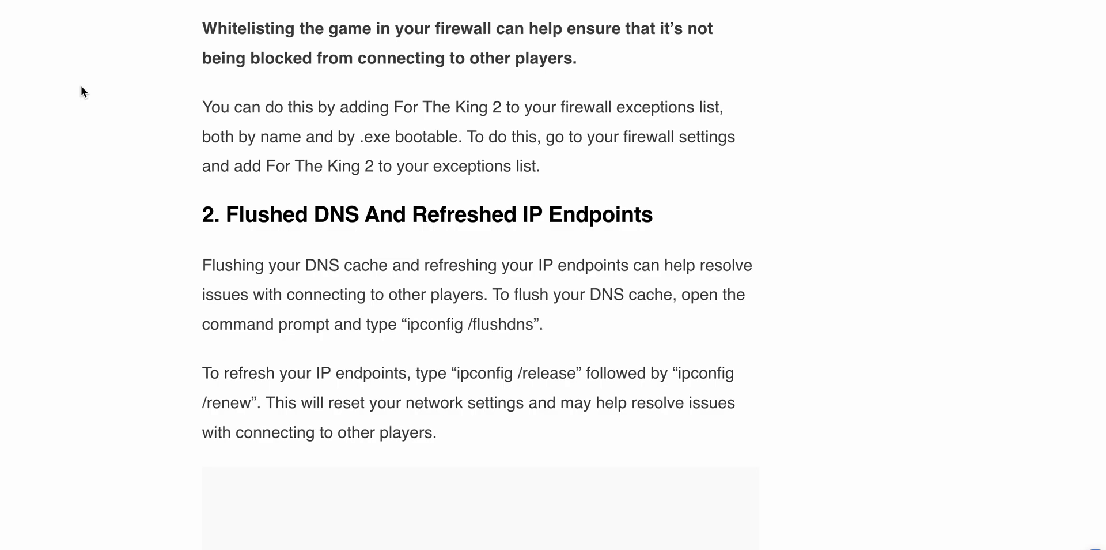
pyautogui.scroll(-3)
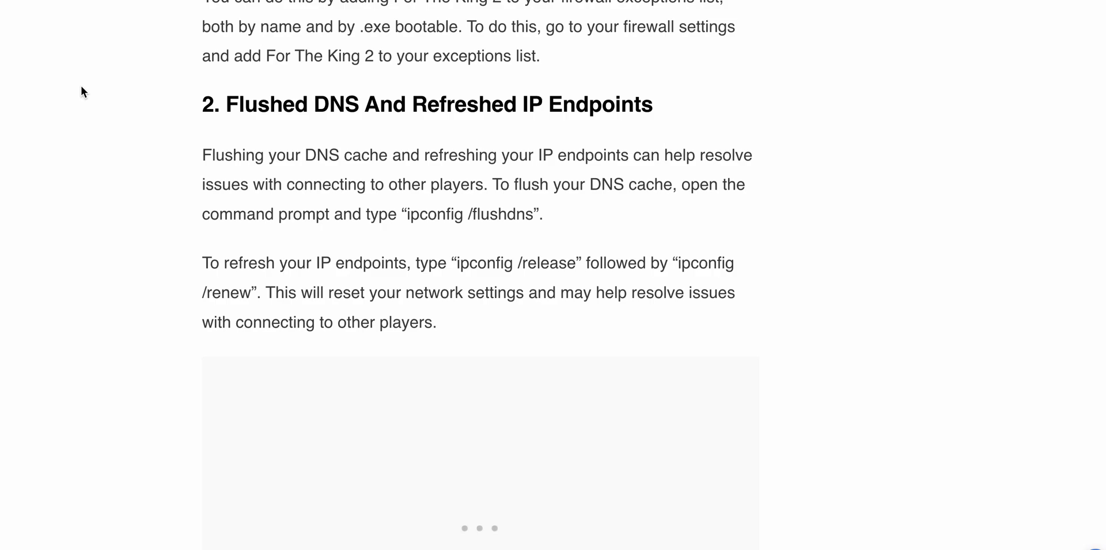
pyautogui.scroll(-3)
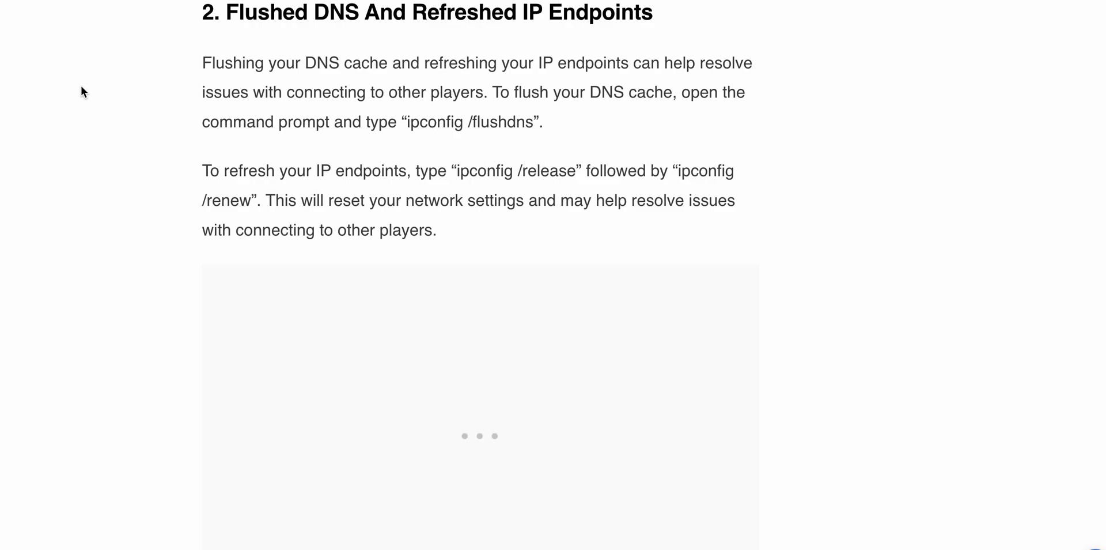
pyautogui.scroll(-3)
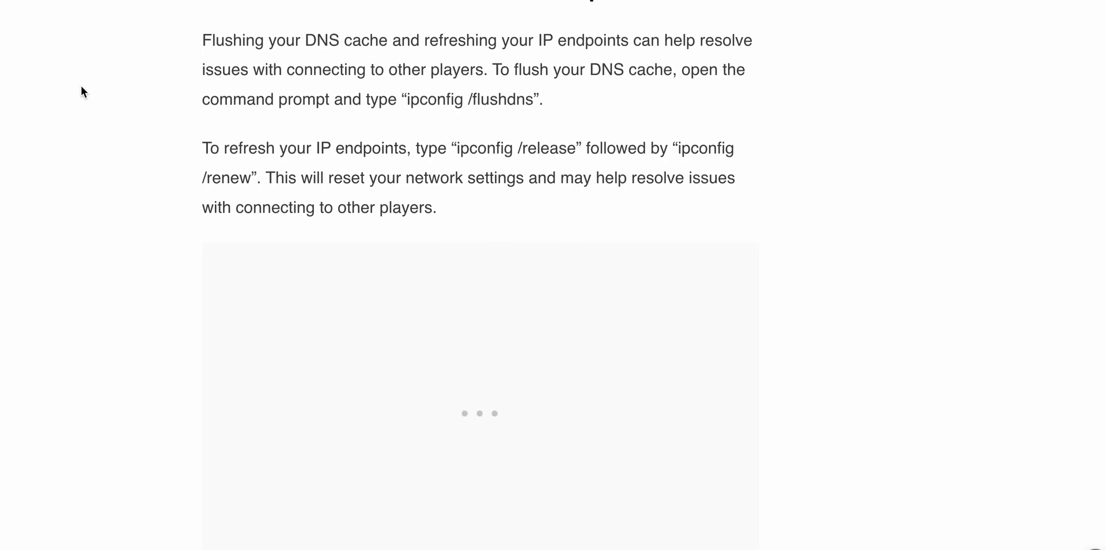
pyautogui.scroll(-3)
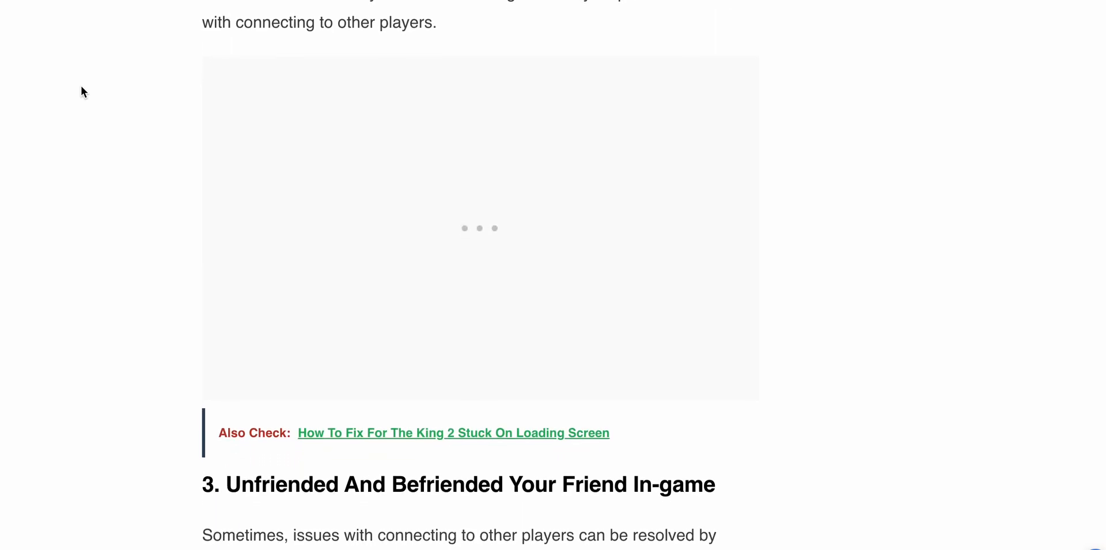
pyautogui.scroll(-3)
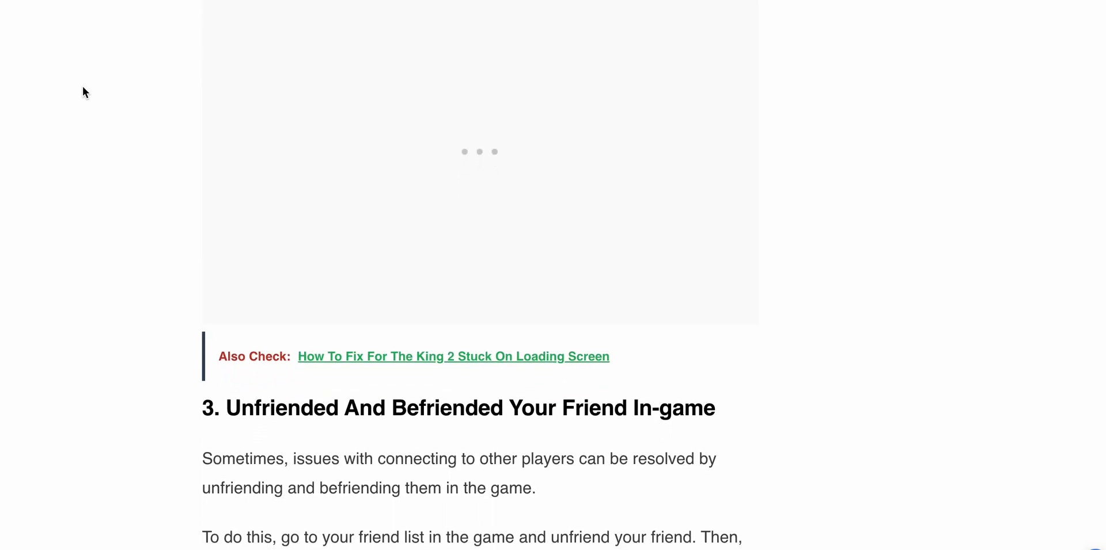
pyautogui.scroll(-3)
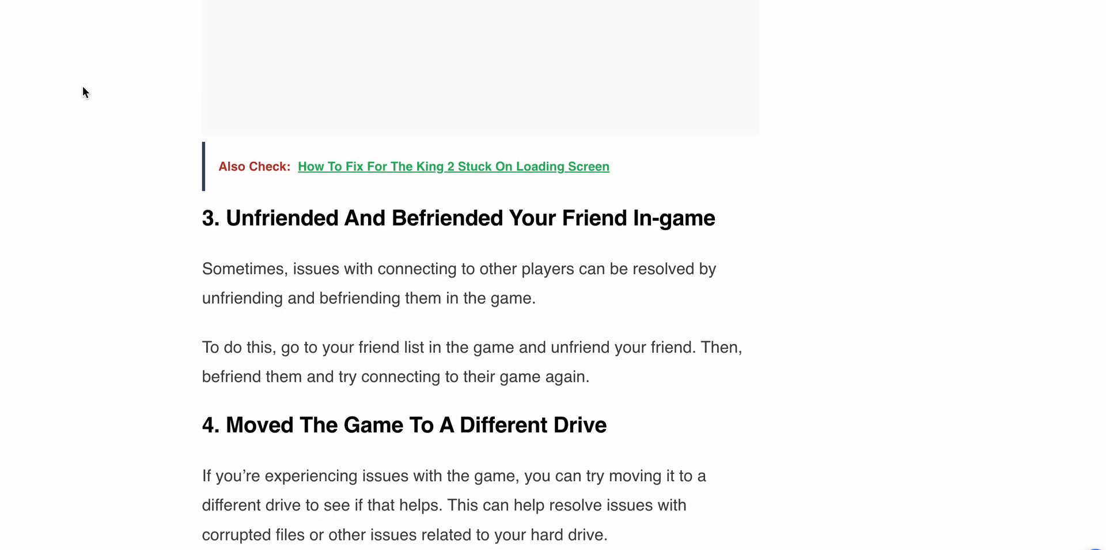
pyautogui.scroll(-3)
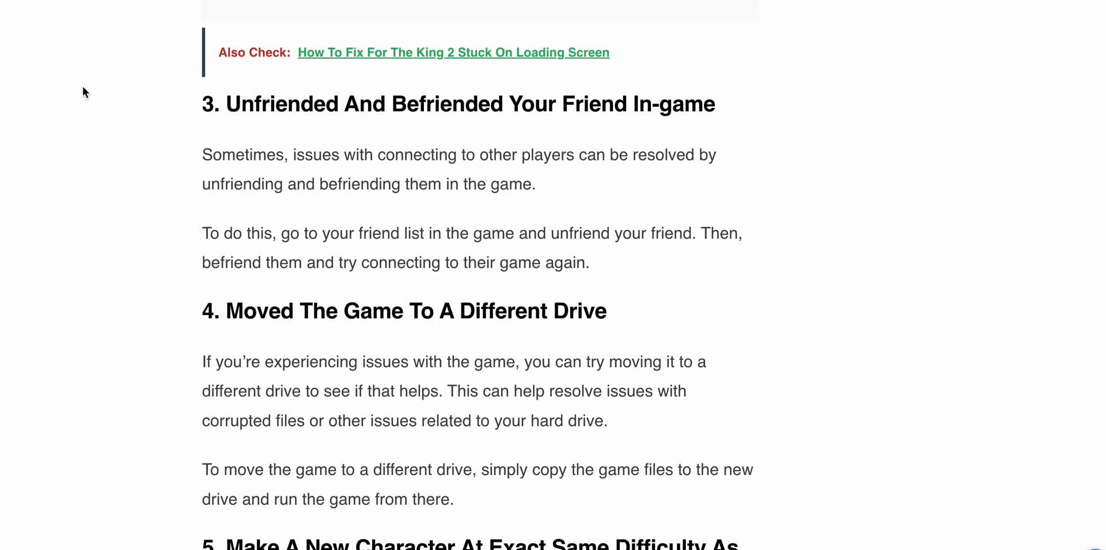
pyautogui.scroll(-3)
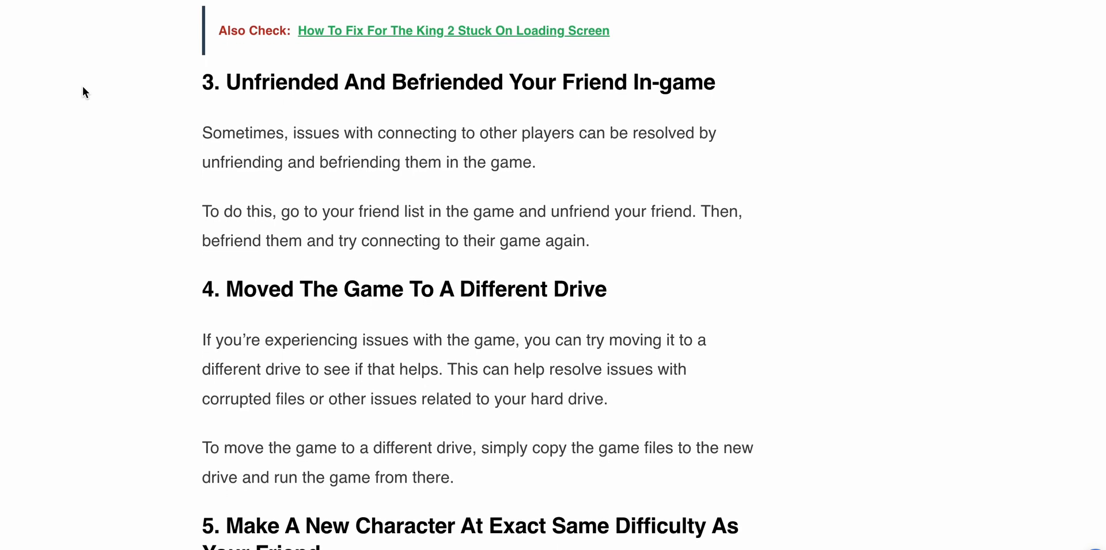
pyautogui.scroll(-3)
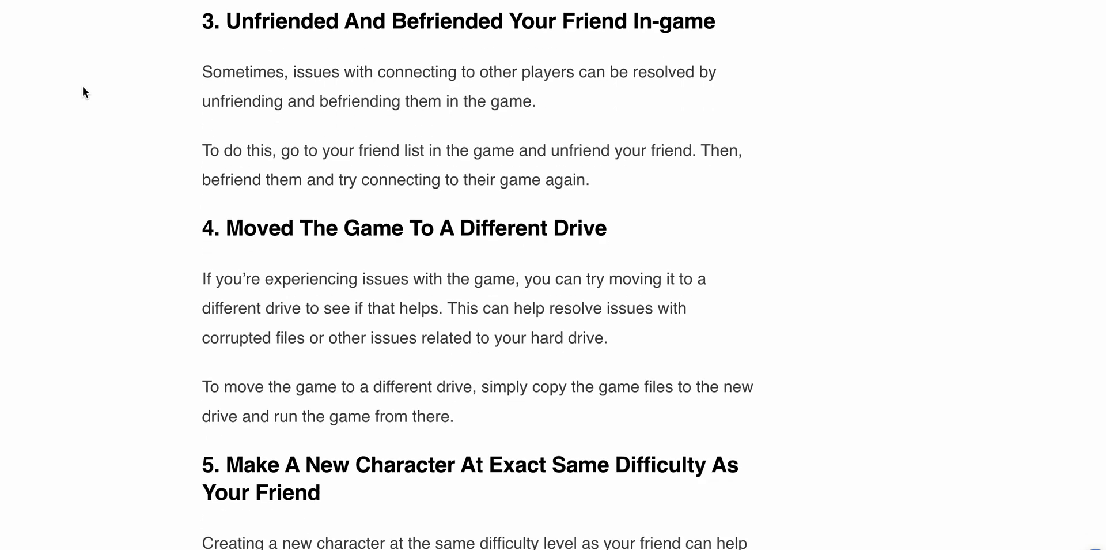
pyautogui.scroll(-3)
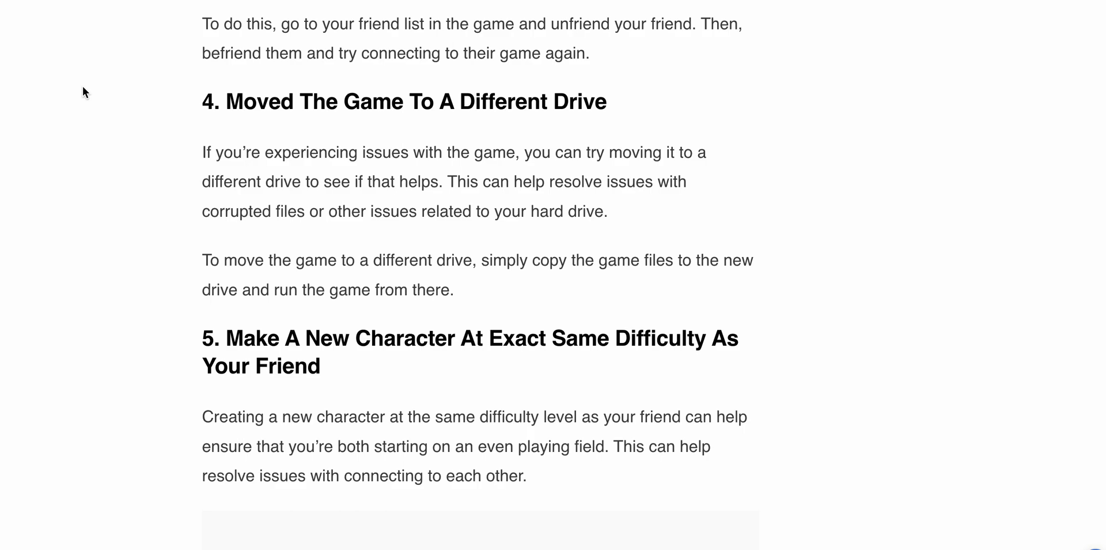
pyautogui.scroll(-3)
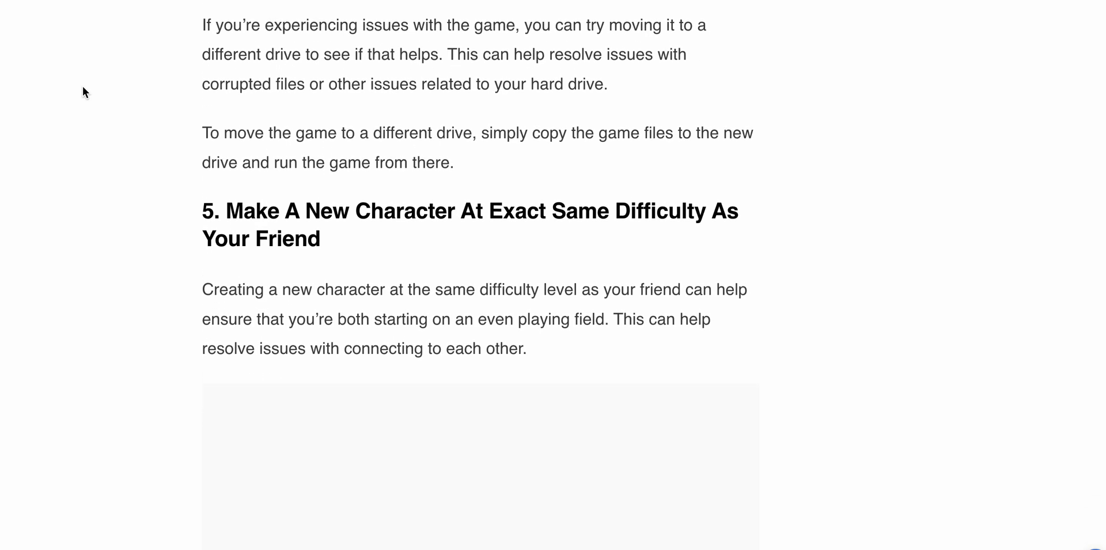
pyautogui.scroll(-3)
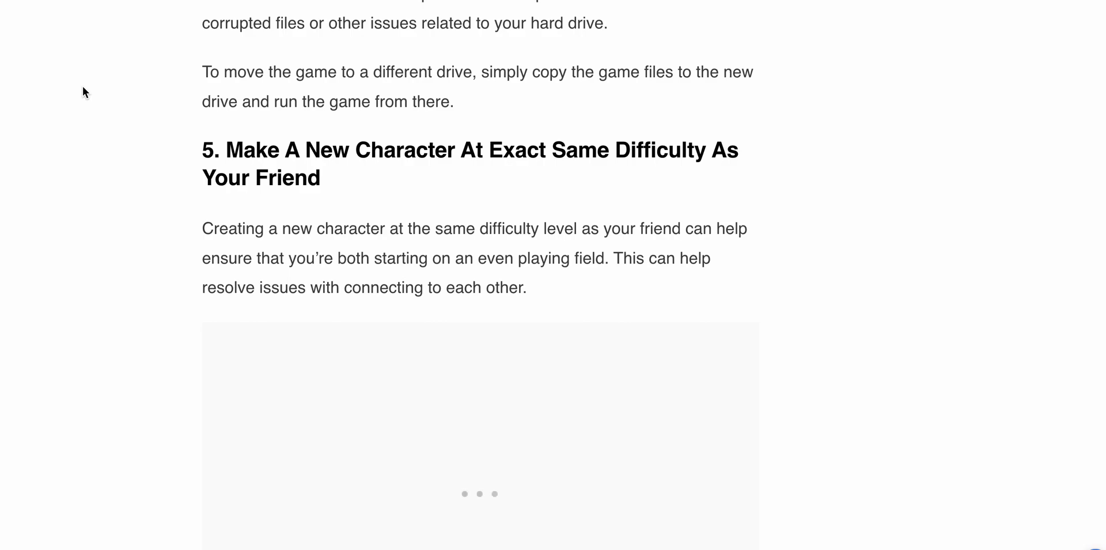
pyautogui.scroll(-3)
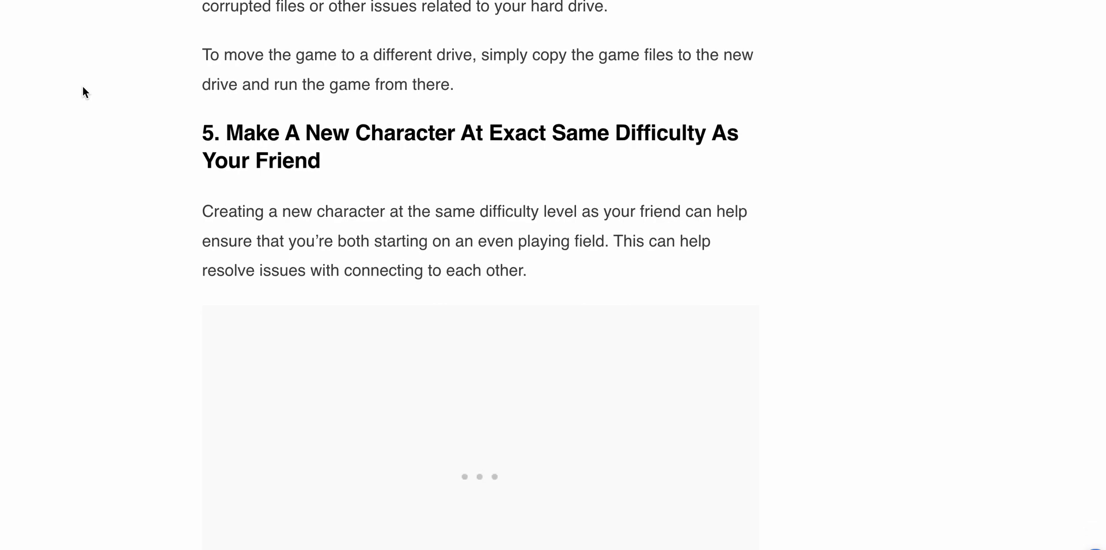
pyautogui.scroll(-3)
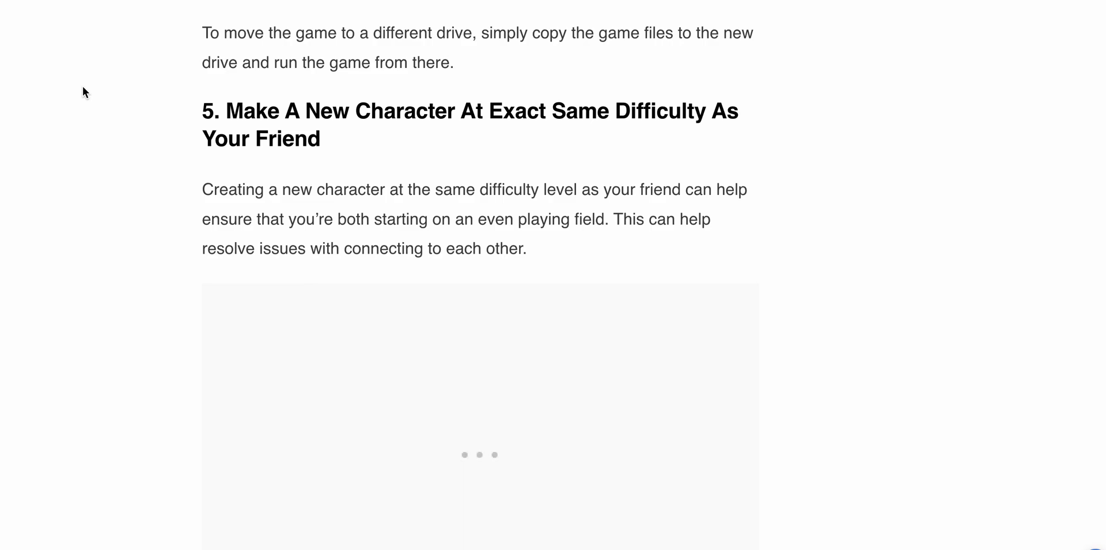
pyautogui.scroll(-3)
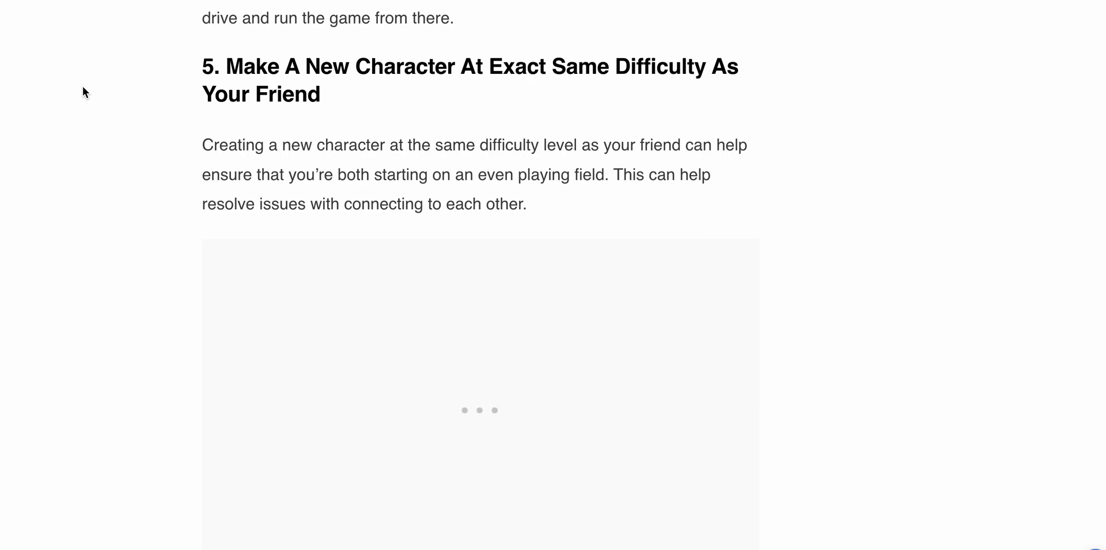
pyautogui.scroll(-3)
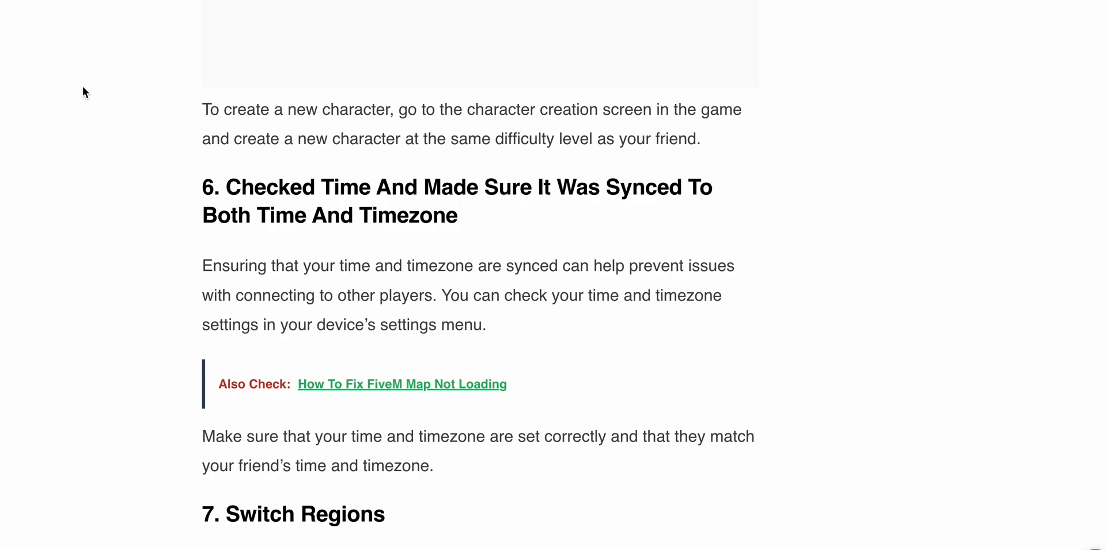
pyautogui.scroll(-3)
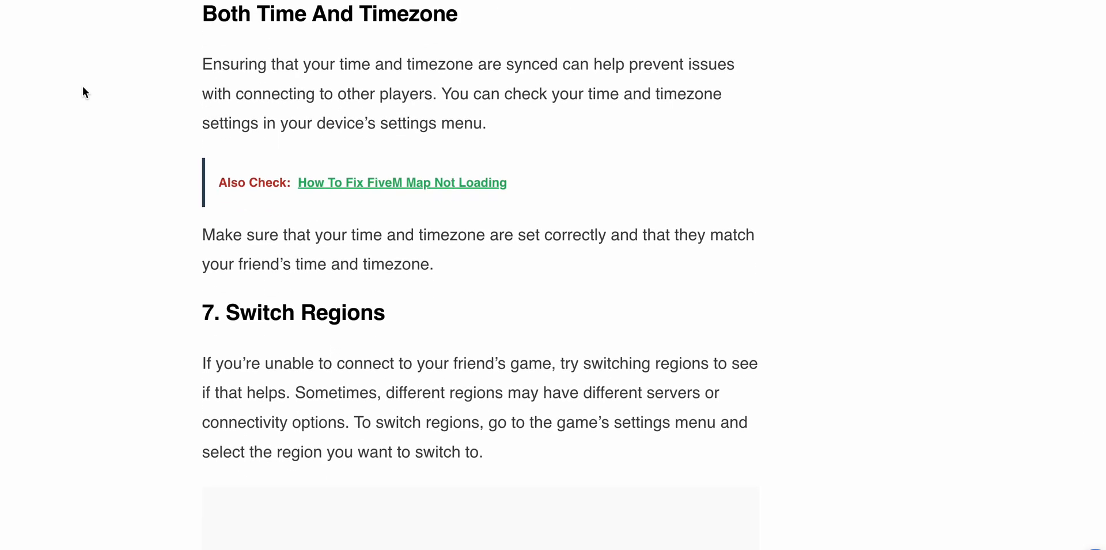
pyautogui.scroll(-3)
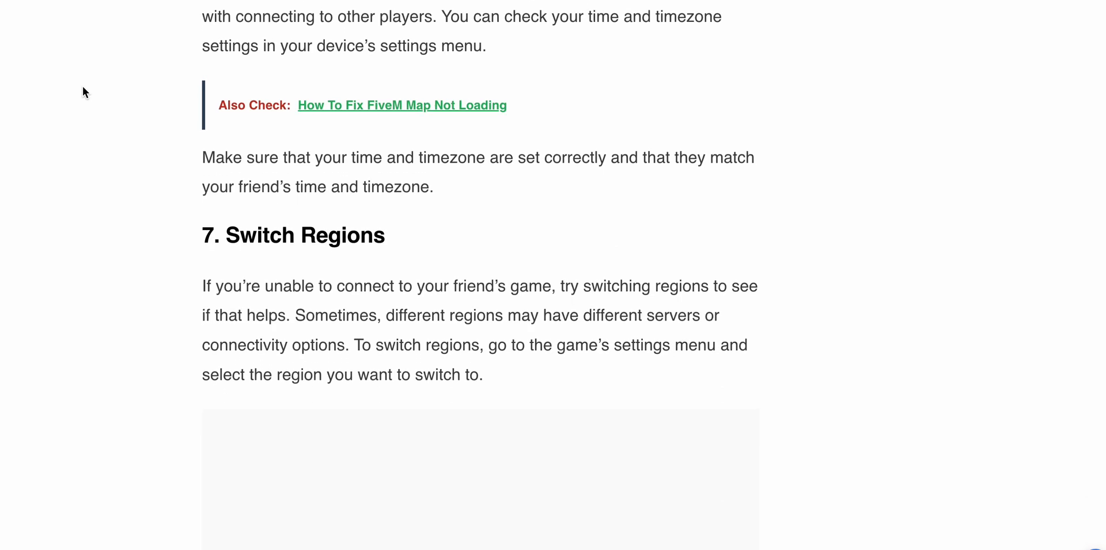
pyautogui.scroll(-3)
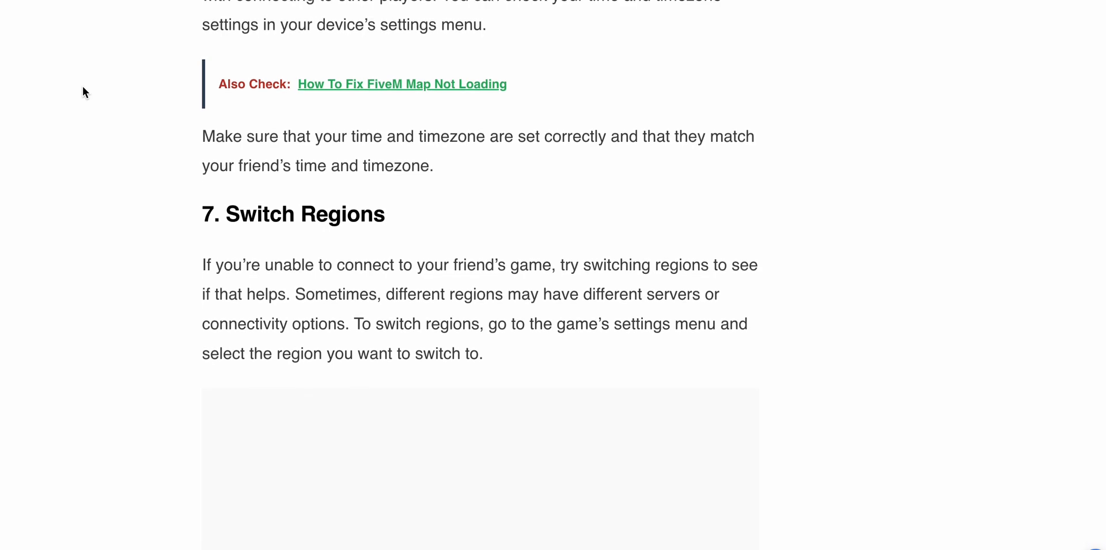
pyautogui.scroll(-3)
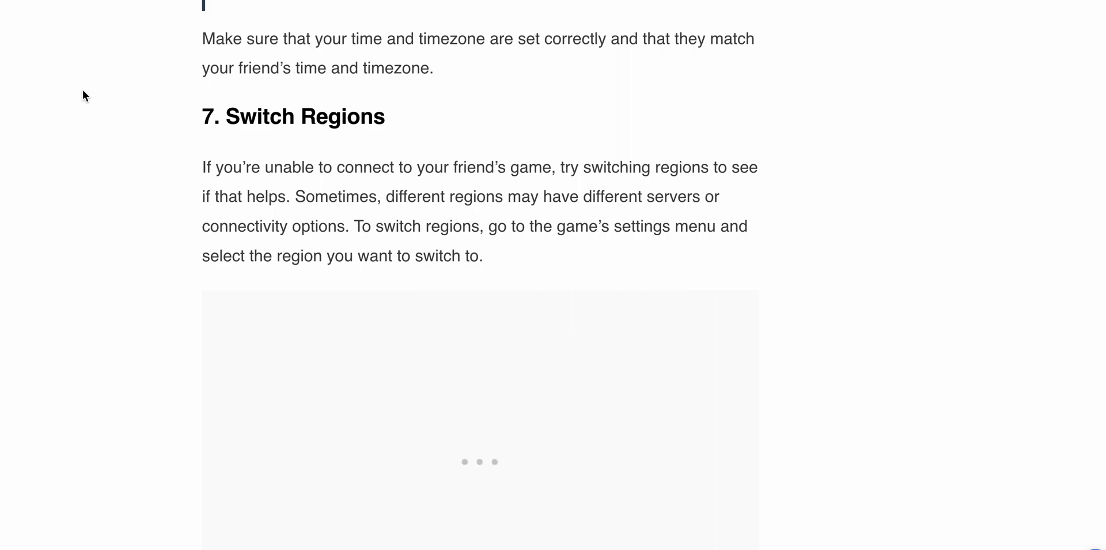
pyautogui.scroll(-3)
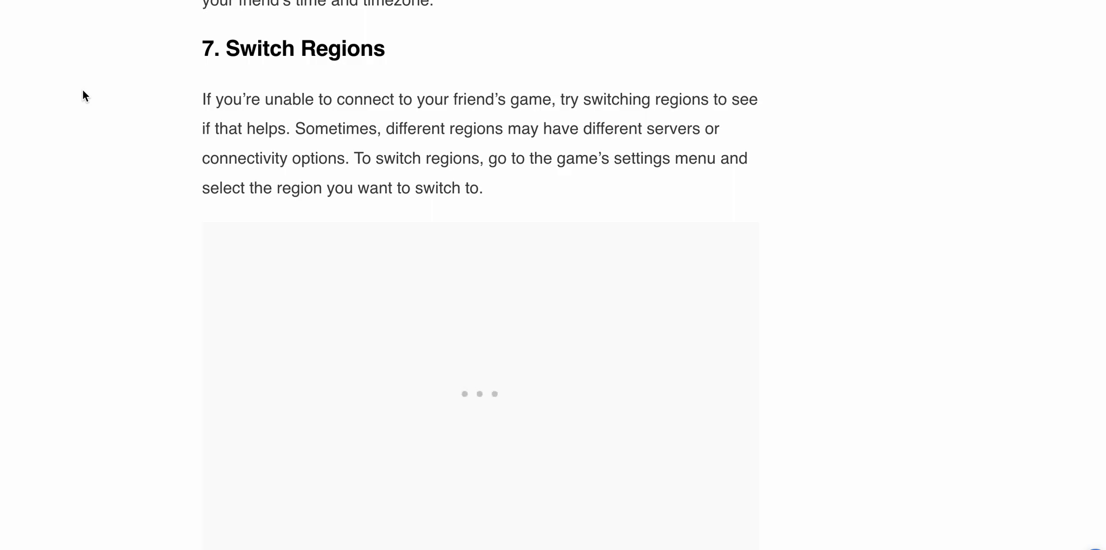
pyautogui.scroll(-3)
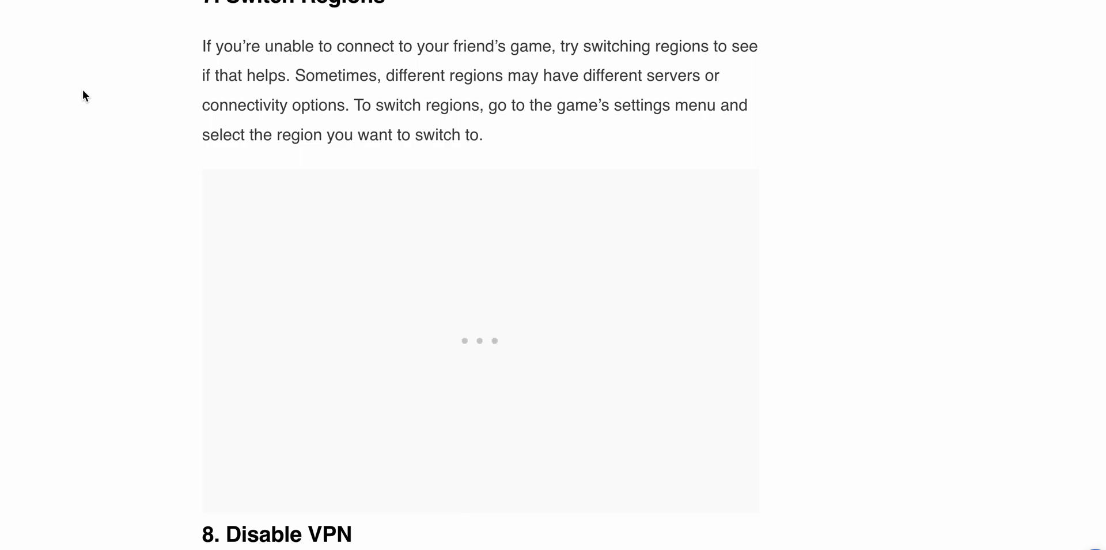
pyautogui.scroll(-3)
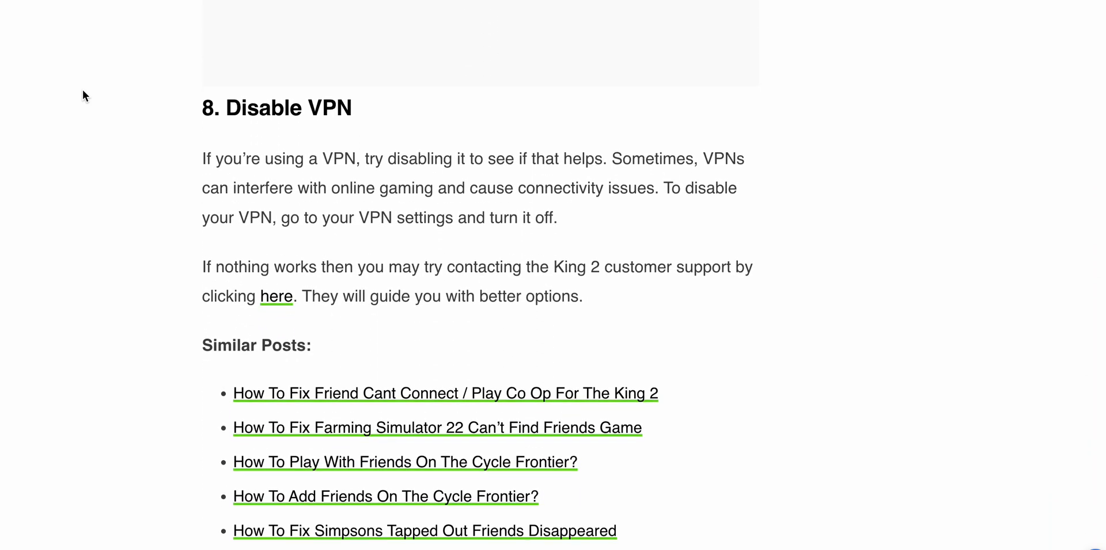